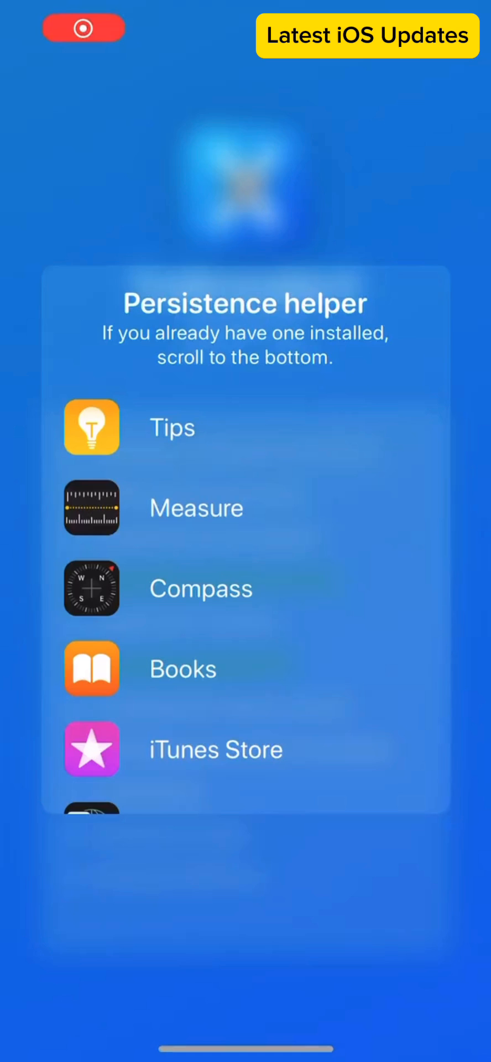
- Scroll down the TrollInstallerX persistence helper list before exiting to the Home Screen
{"action": "scroll", "scroll_direction": "down", "scroll_amount": 3}
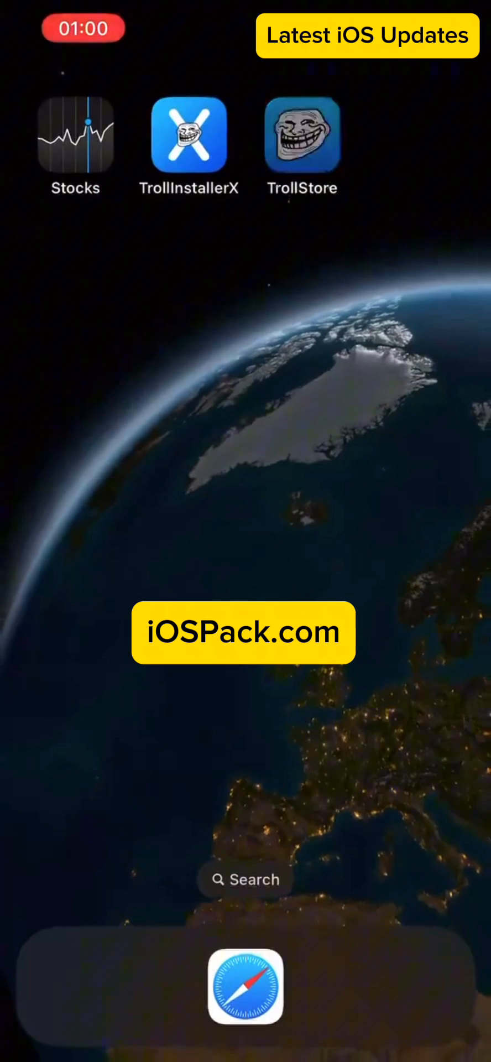
- Launch the newly installed TrollStore app from its Home Screen icon
{"action": "left_click", "coordinate": [303, 136]}
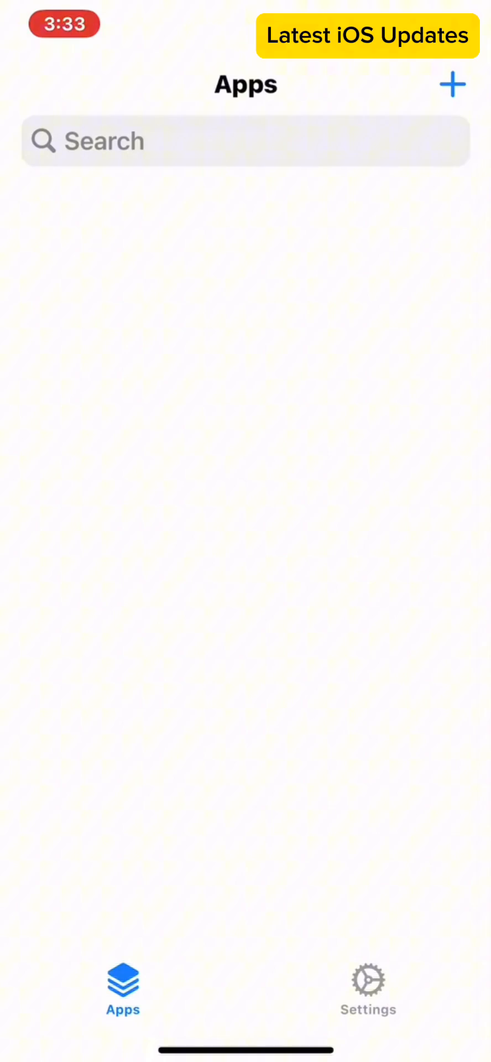
{"action": "left_click", "coordinate": [368, 989]}
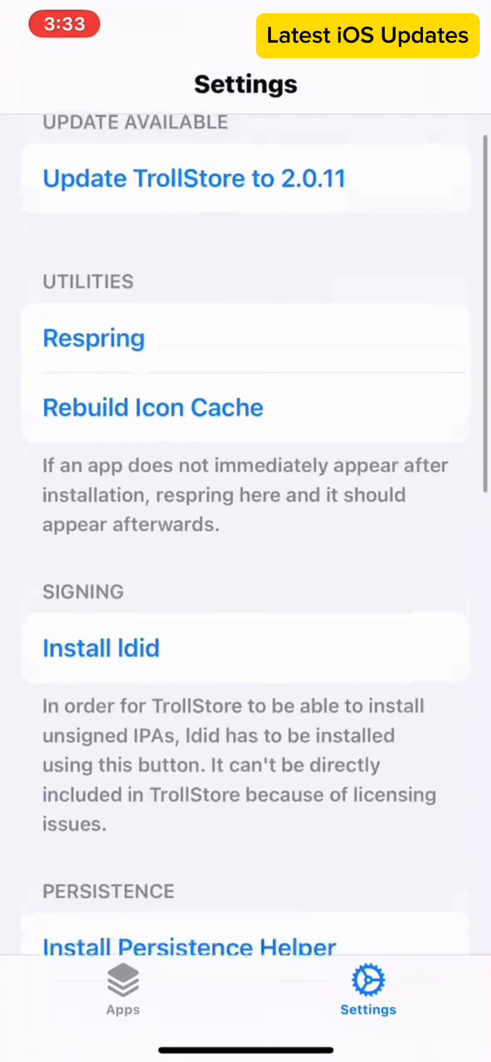
{"action": "scroll", "scroll_direction": "down", "scroll_amount": 3}
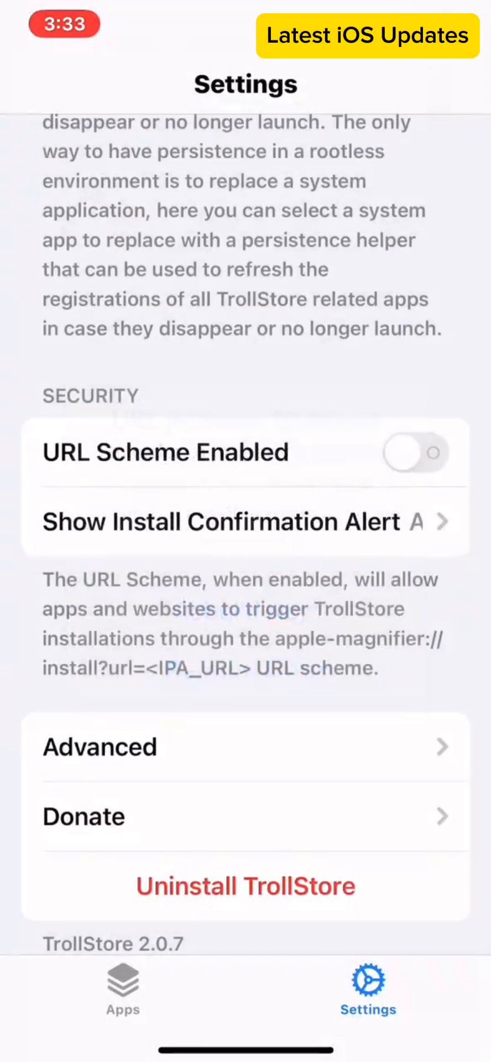
{"action": "scroll", "scroll_direction": "down", "scroll_amount": 3}
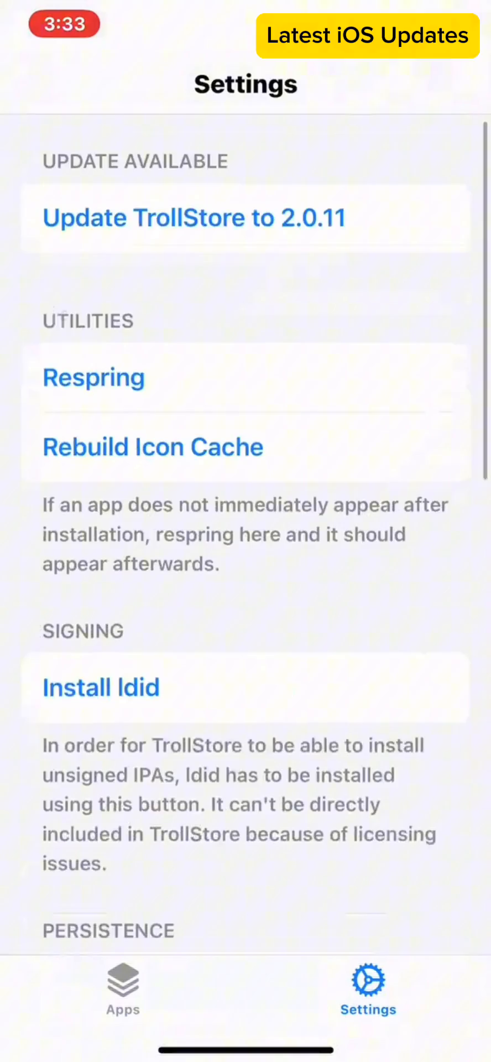
{"action": "left_click", "coordinate": [123, 991]}
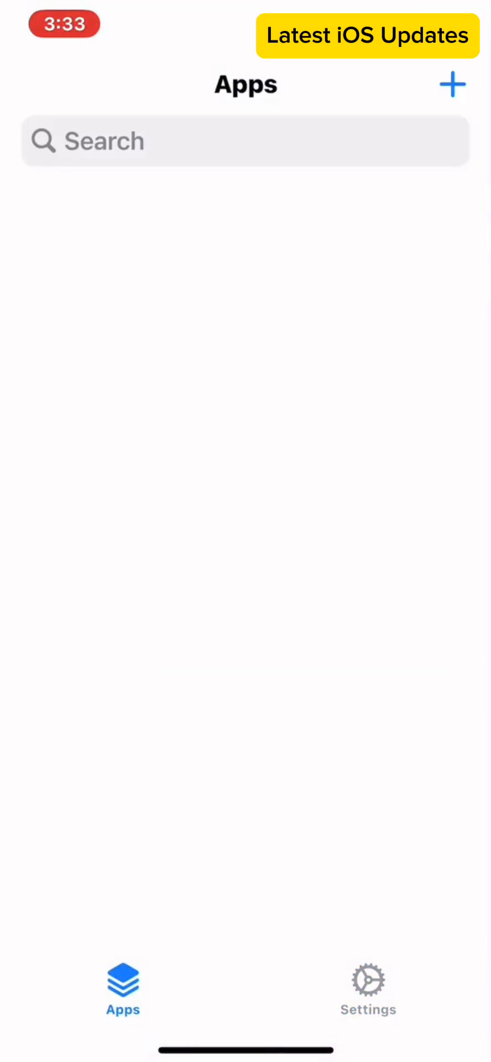